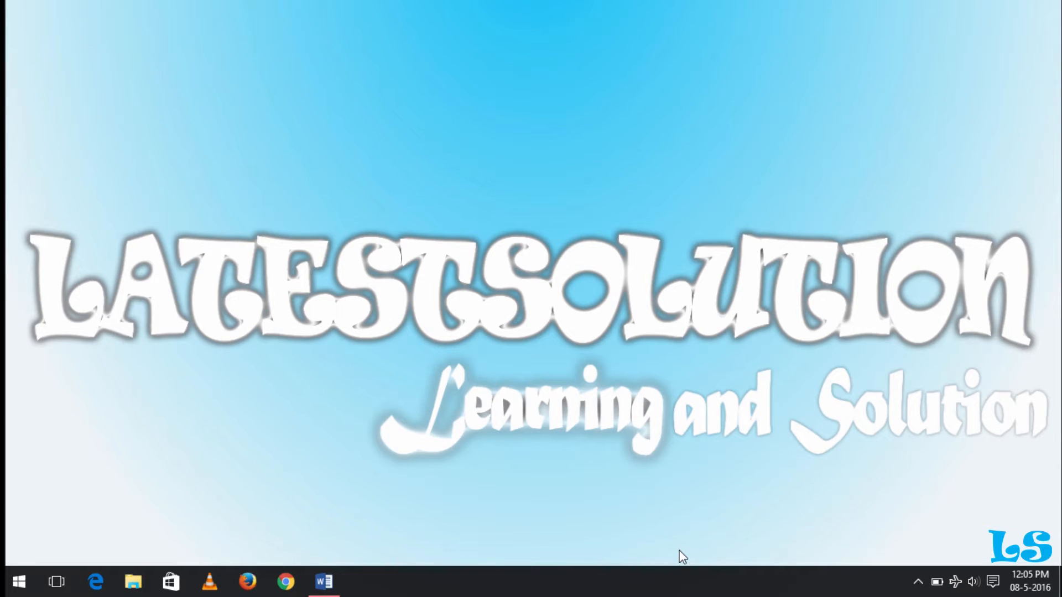
mouse_move(53, 565)
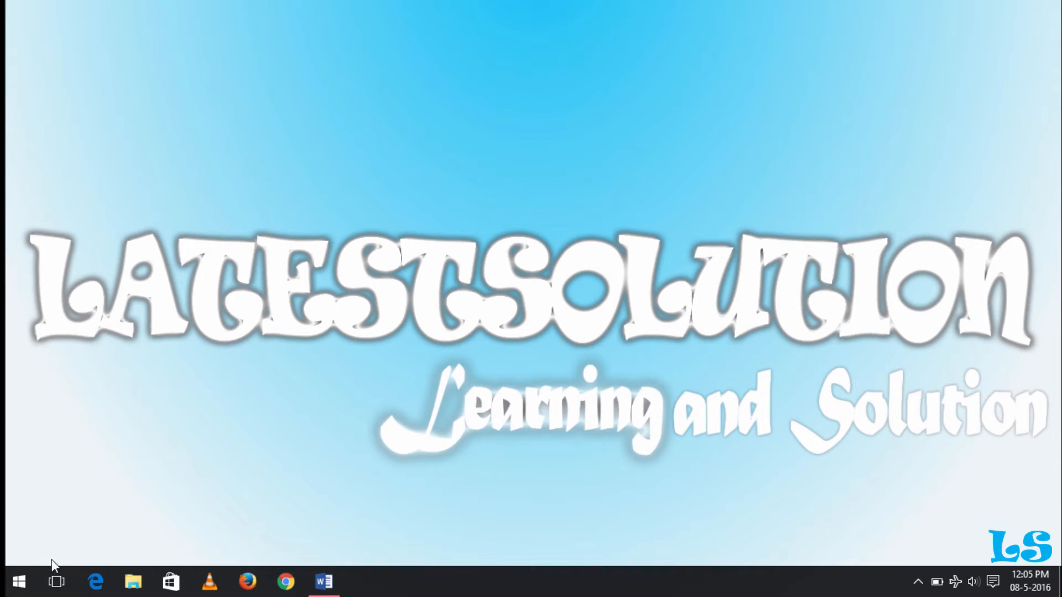
Step: Review the Start menu Power choices with Hibernate, then bring up the Hibernate Word document
left_click(20, 578)
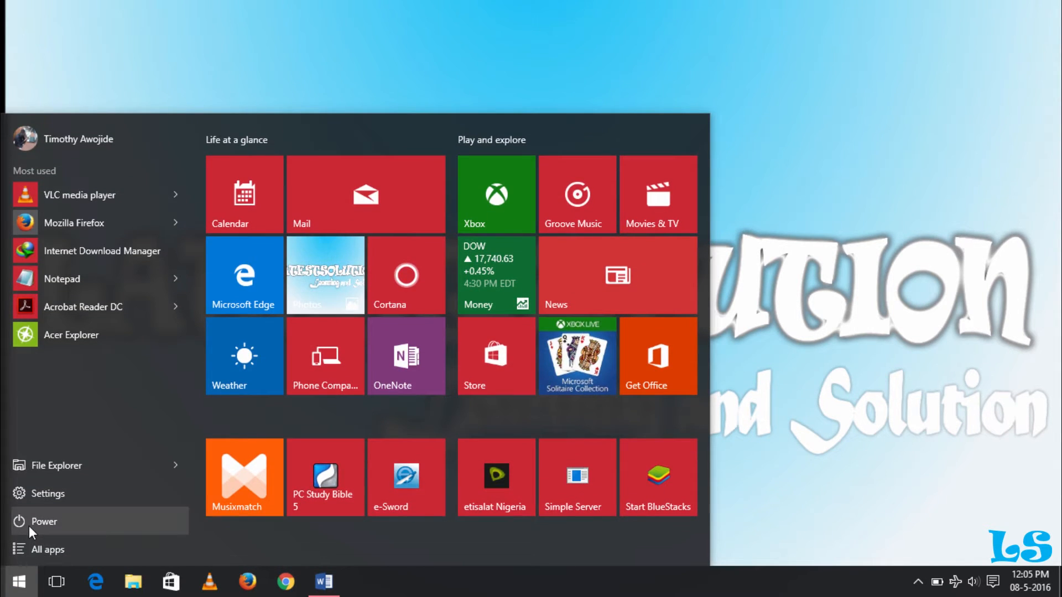
left_click(43, 521)
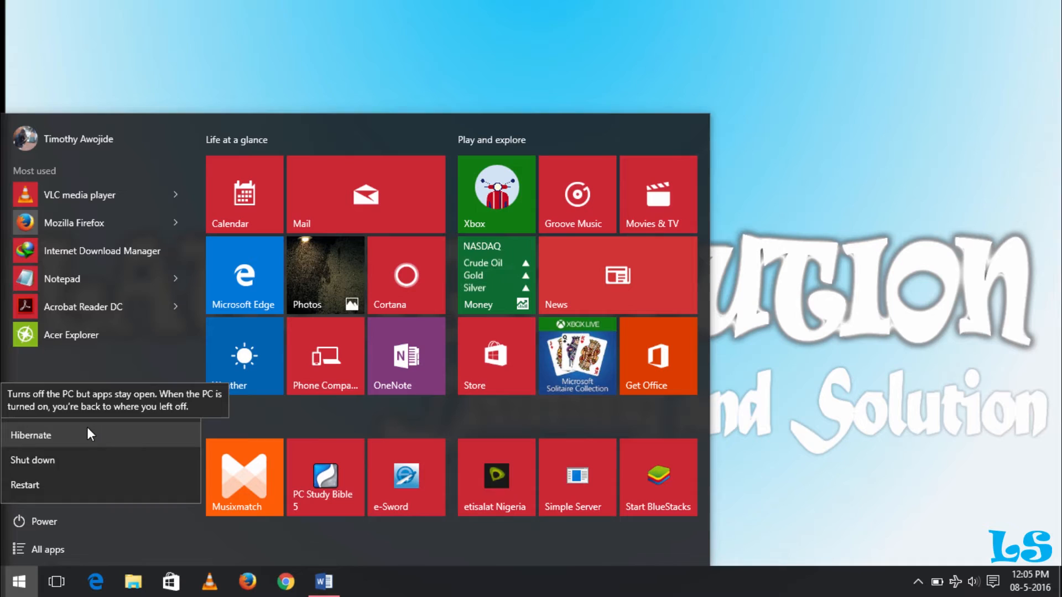
left_click(321, 582)
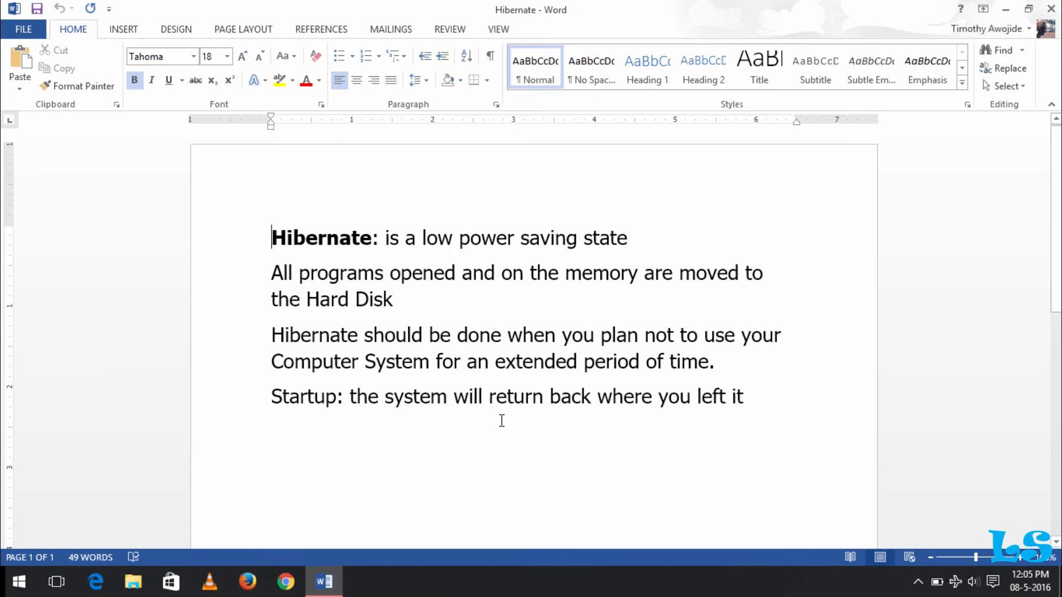